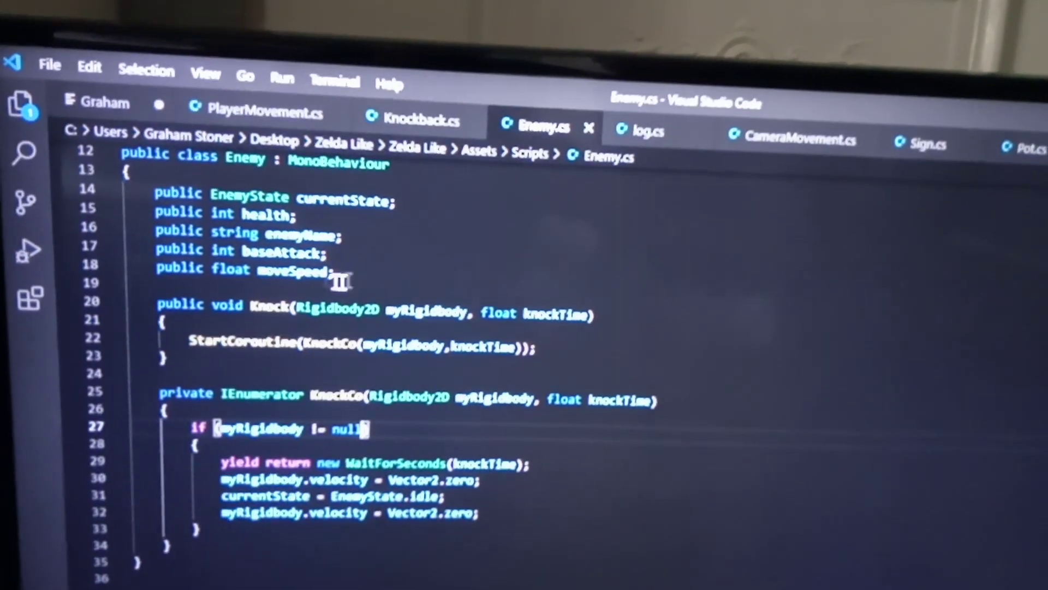
- Leave Enemy.cs's knockback coroutine and bring up the log script's CheckDistance chase code
click(640, 145)
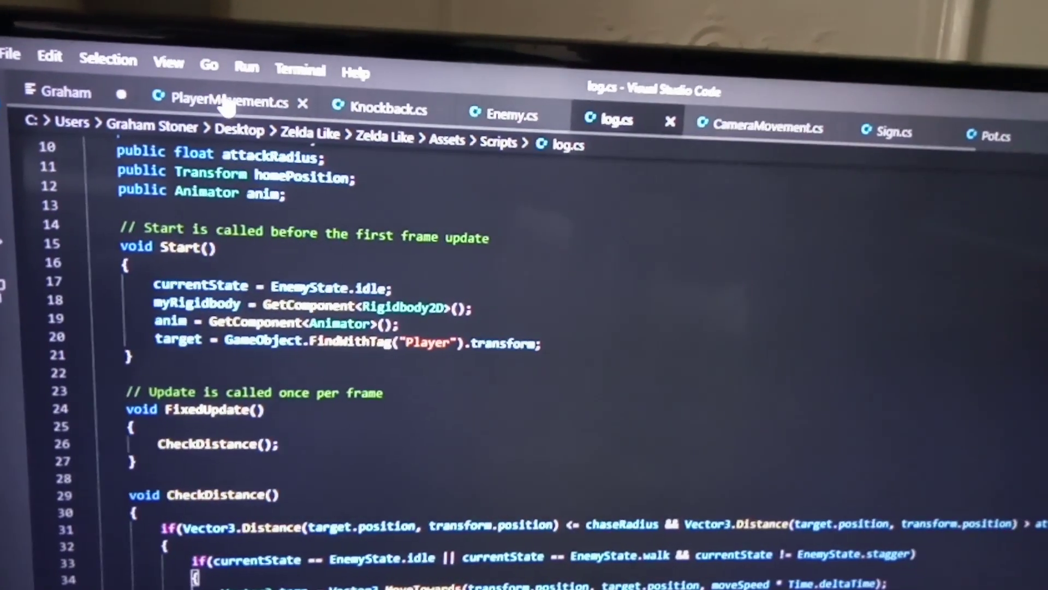
click(230, 102)
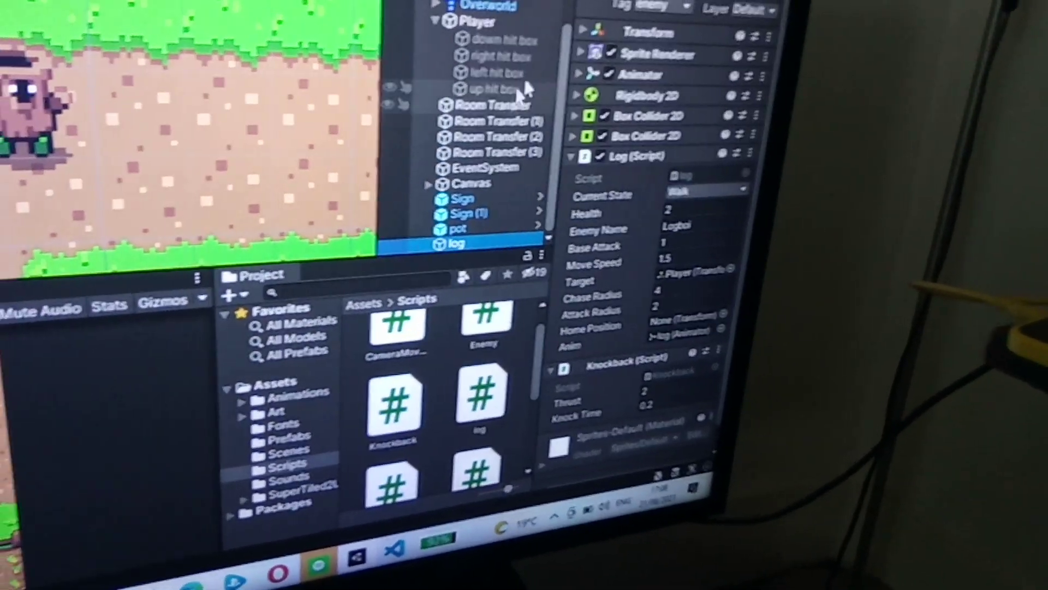
click(475, 21)
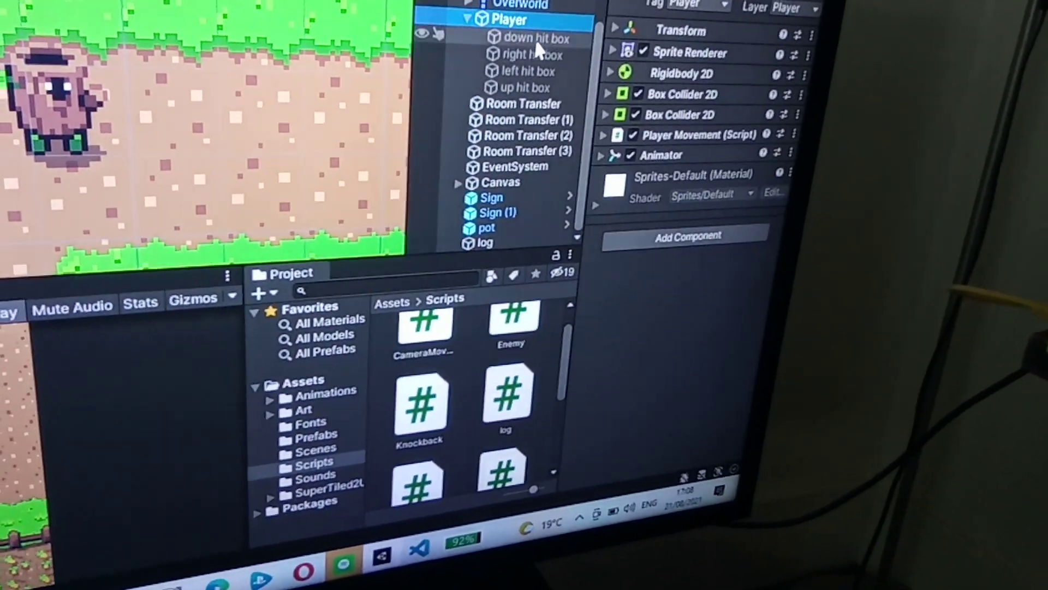
click(534, 54)
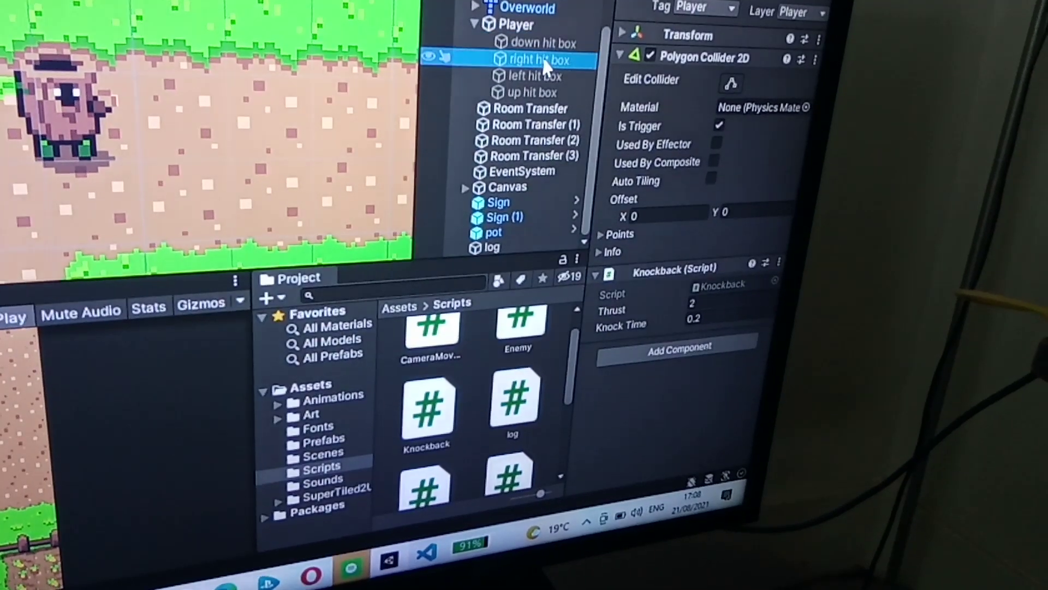
click(542, 95)
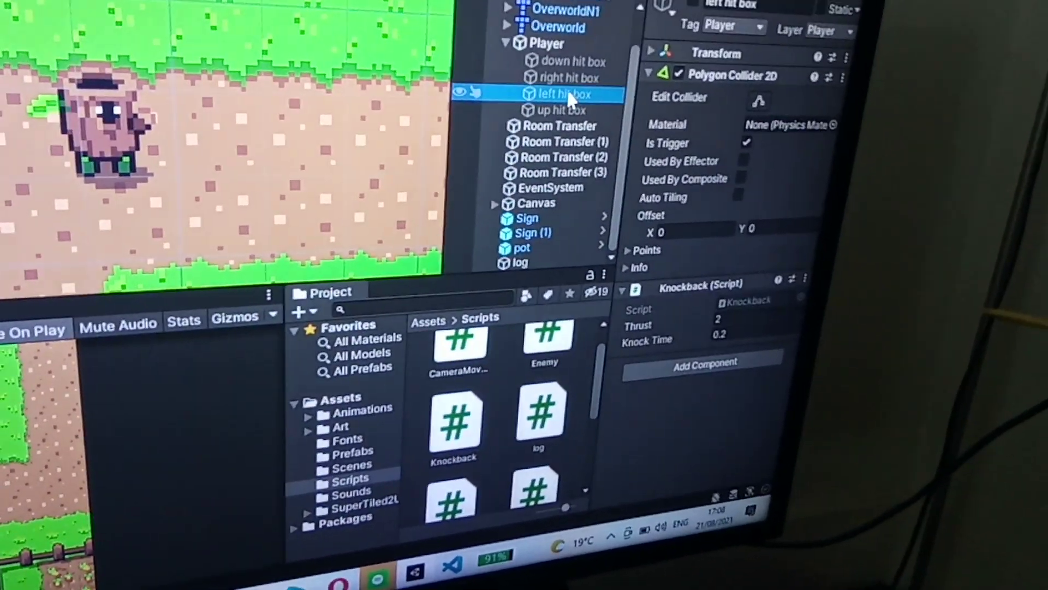
click(554, 110)
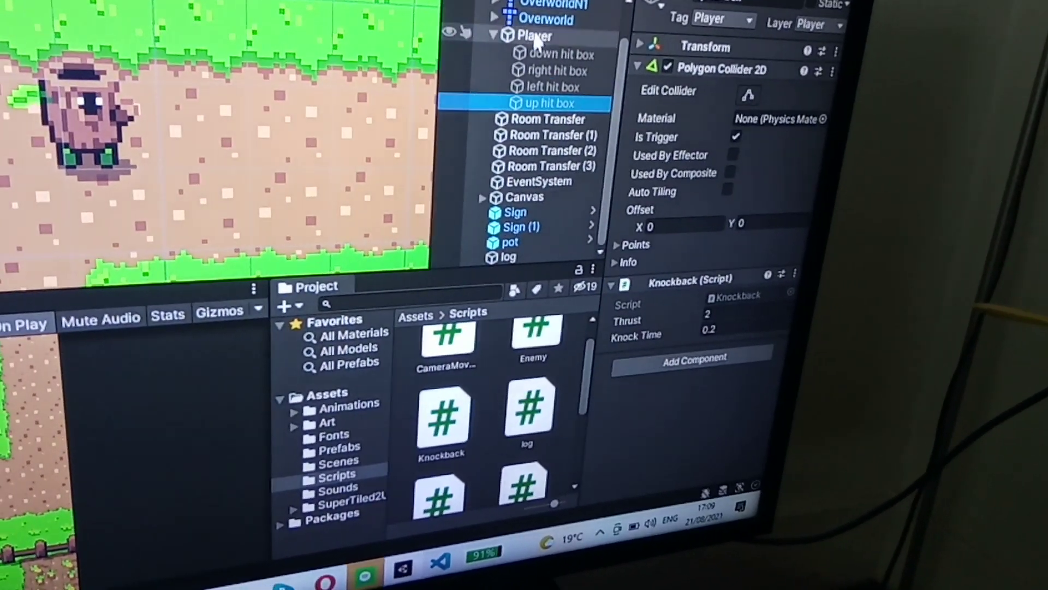
click(693, 19)
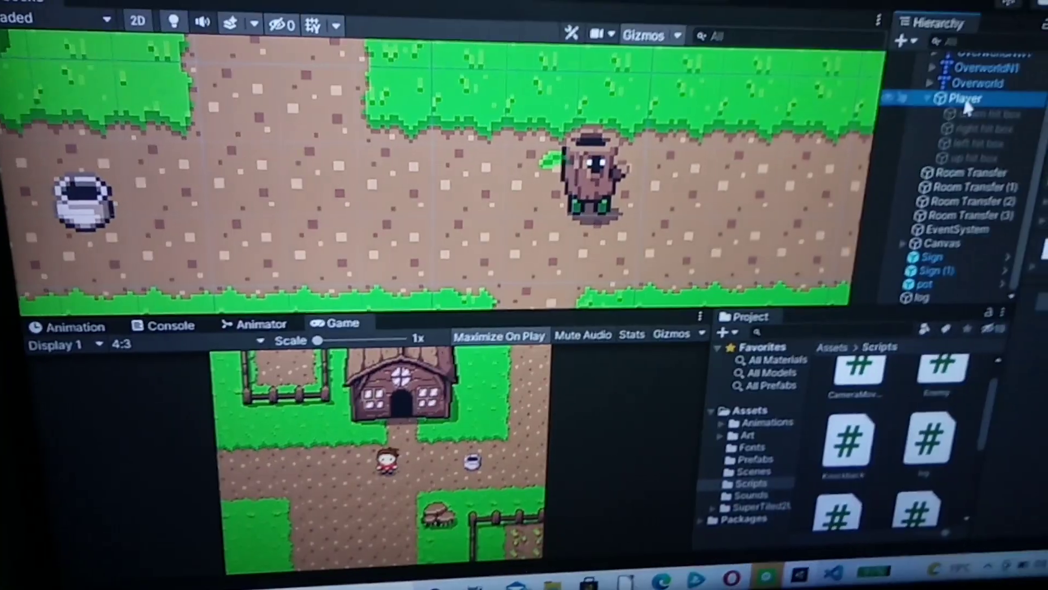
click(644, 5)
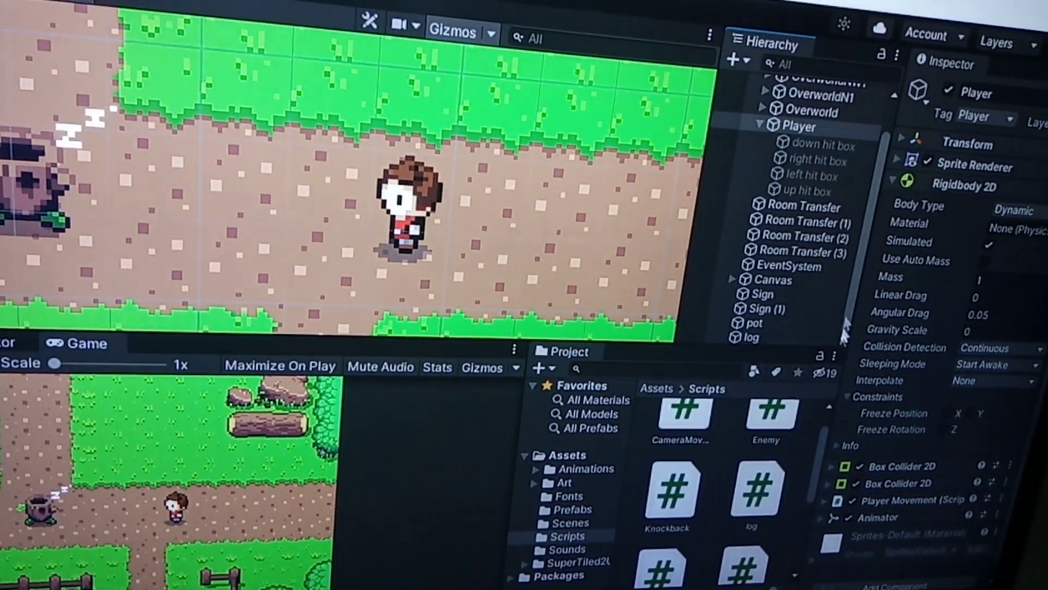
- Exit Play mode so the log enemy returns to its original spot, then select Player
click(754, 338)
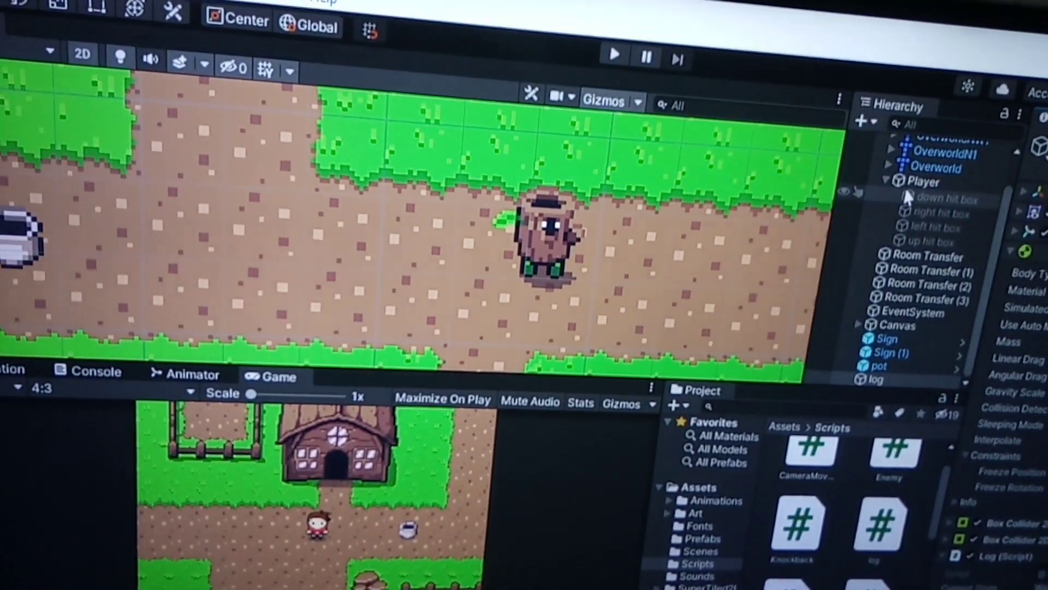
click(922, 193)
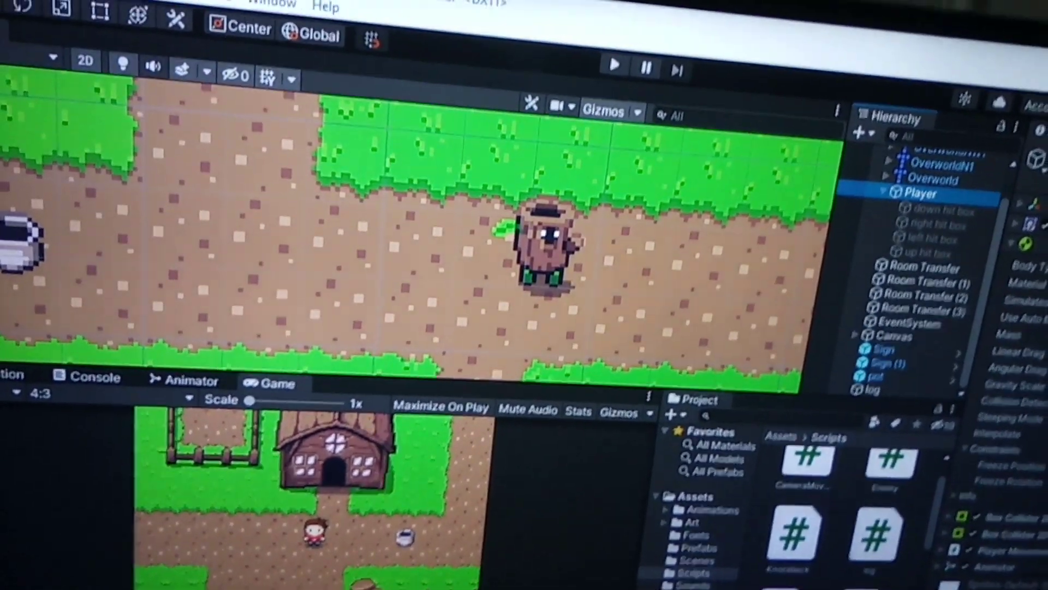